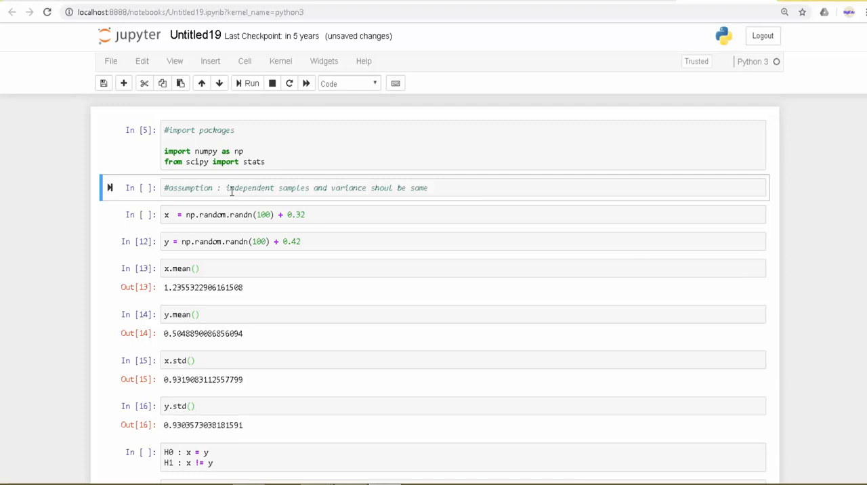
# Review the cells generating sample x with randn and computing its standard deviation
pyautogui.doubleClick(250, 188)
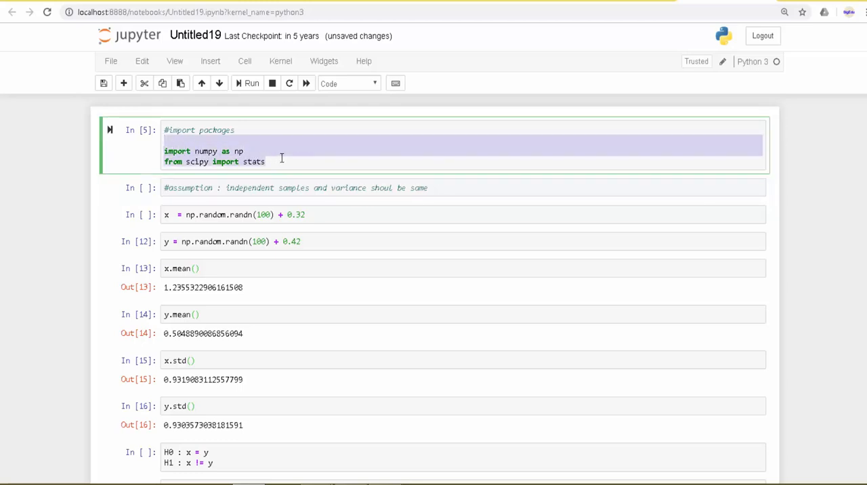
pyautogui.moveTo(308, 161)
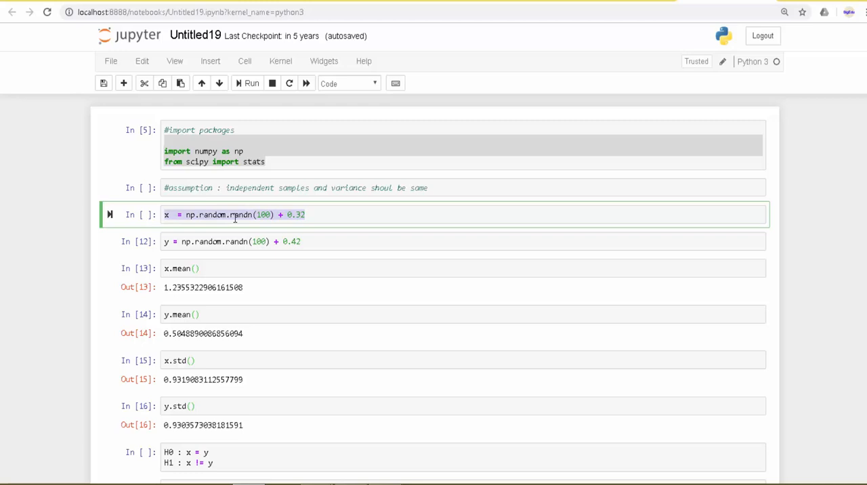
pyautogui.click(235, 215)
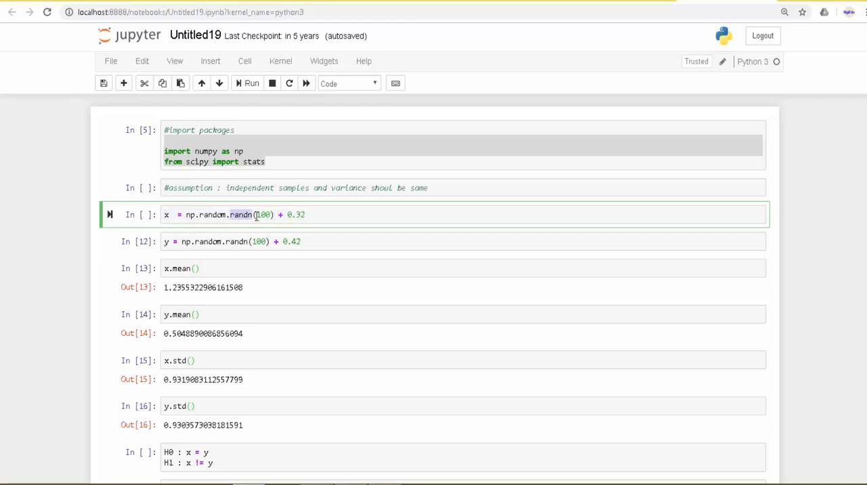
pyautogui.click(242, 242)
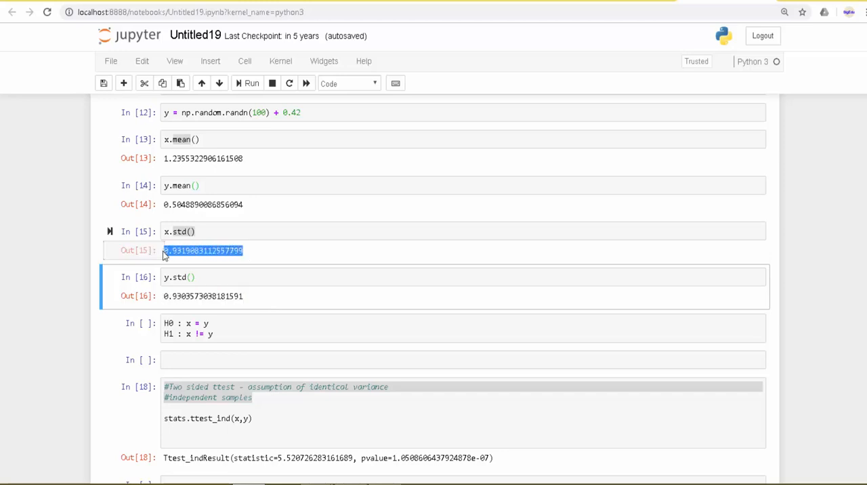
pyautogui.click(180, 231)
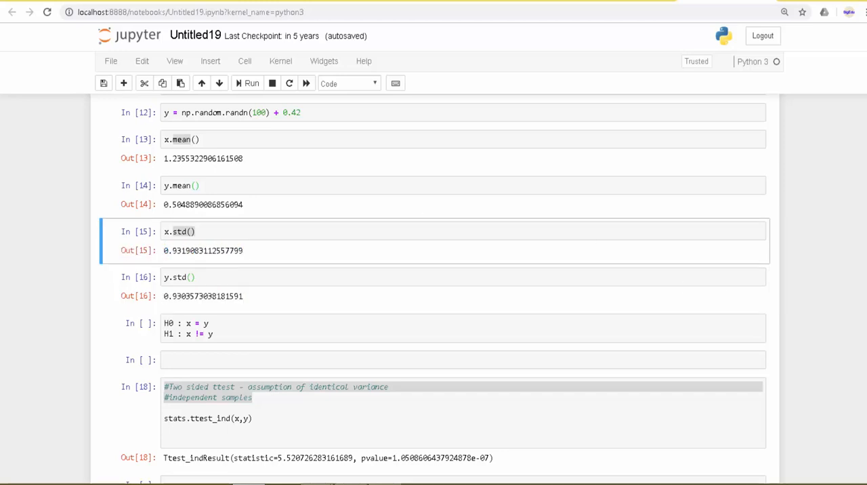
pyautogui.scroll(-3)
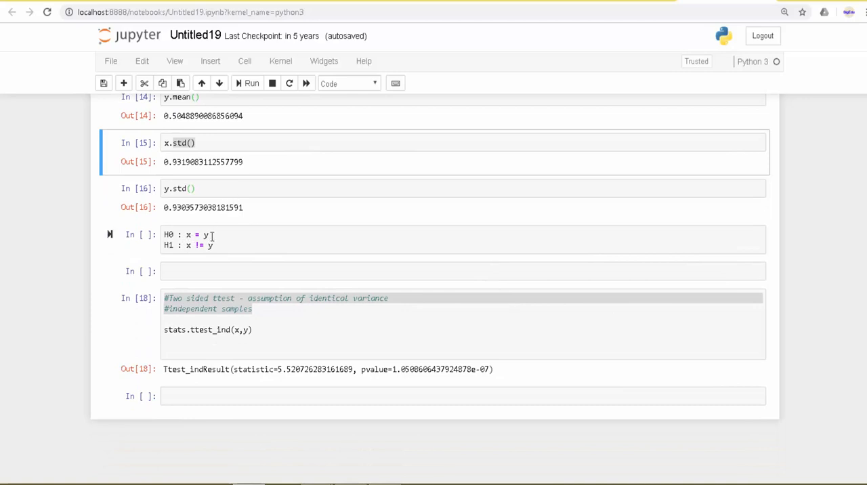
# Type avg() around x and y in the H0 line to read avg(x) = avg(y)
pyautogui.click(204, 240)
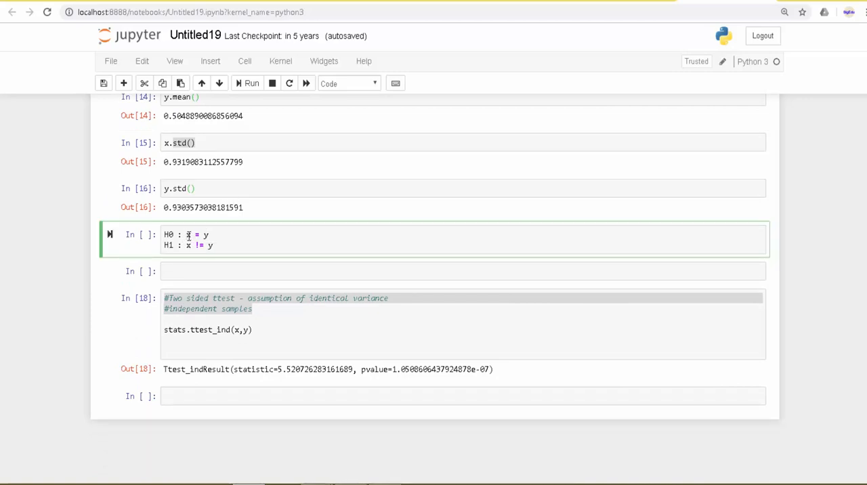
pyautogui.write('vg(')
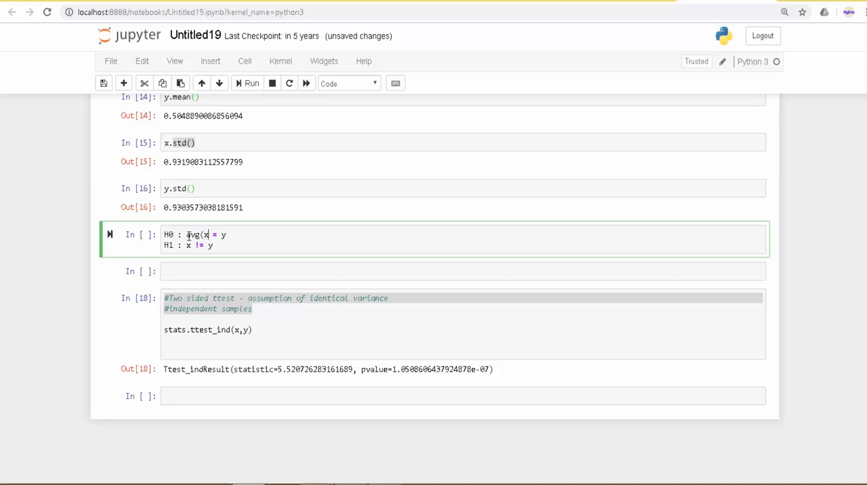
pyautogui.write('avg(y')
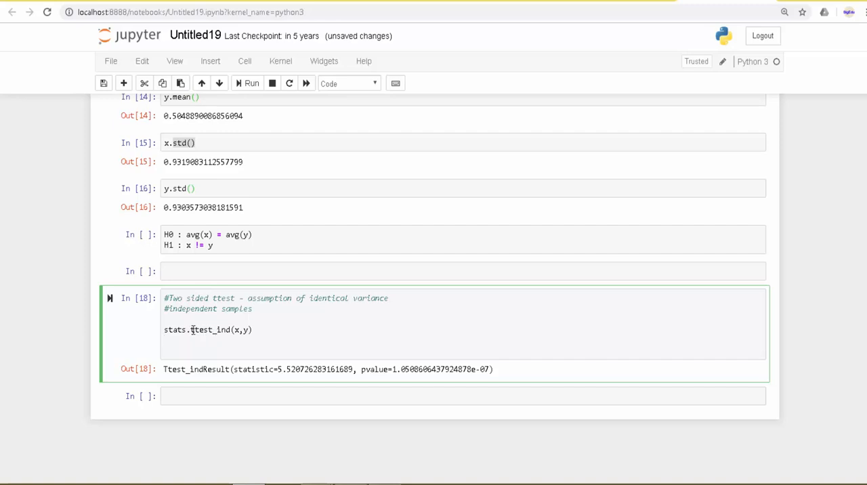
pyautogui.press('enter')
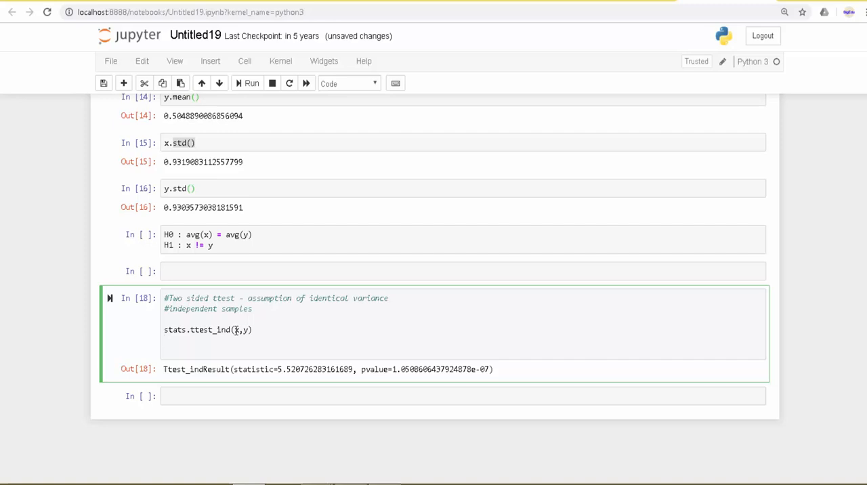
pyautogui.moveTo(304, 328)
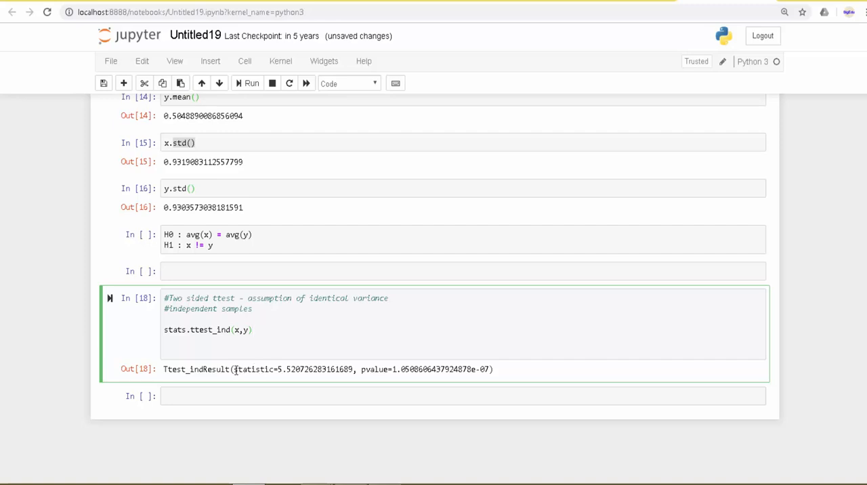
pyautogui.doubleClick(291, 369)
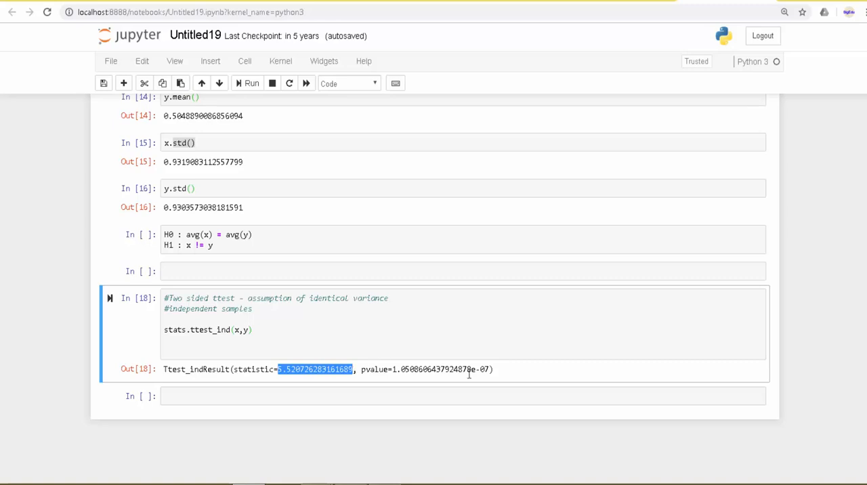
pyautogui.click(361, 369)
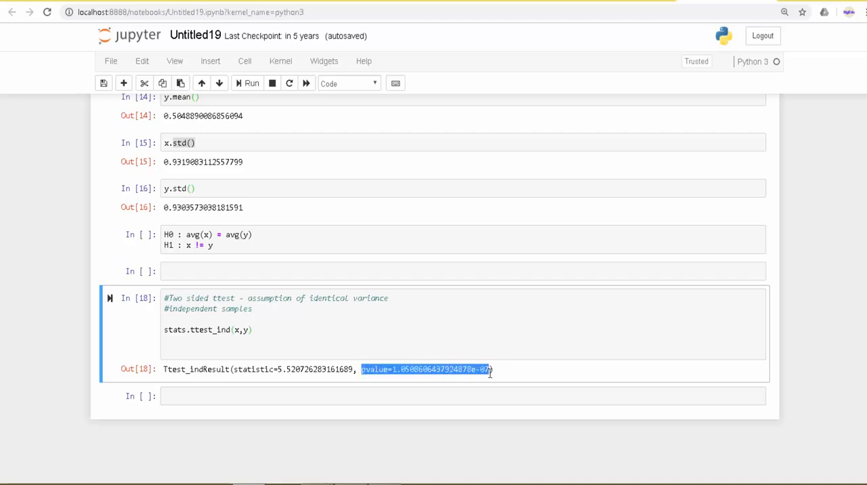
pyautogui.click(222, 246)
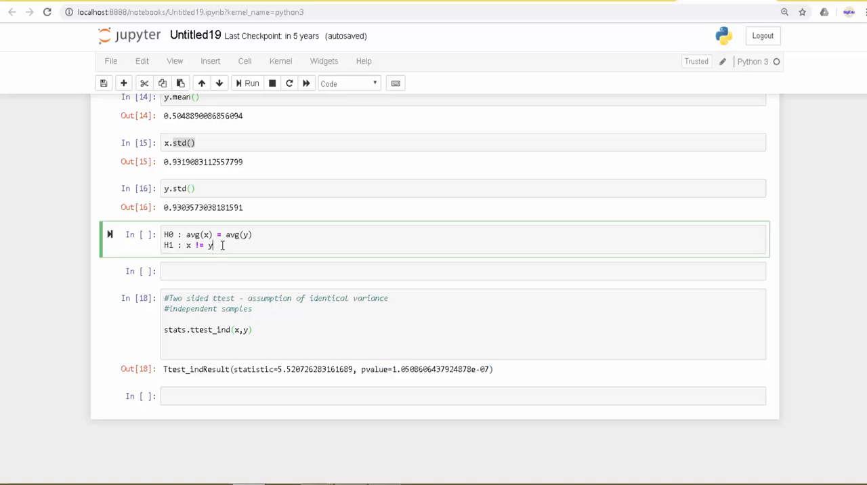